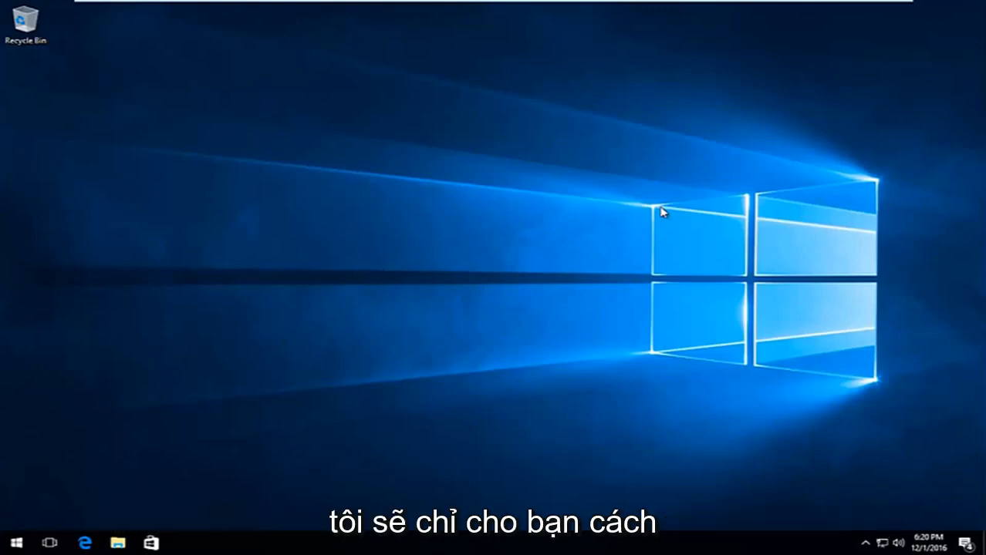
mouse_move(614, 247)
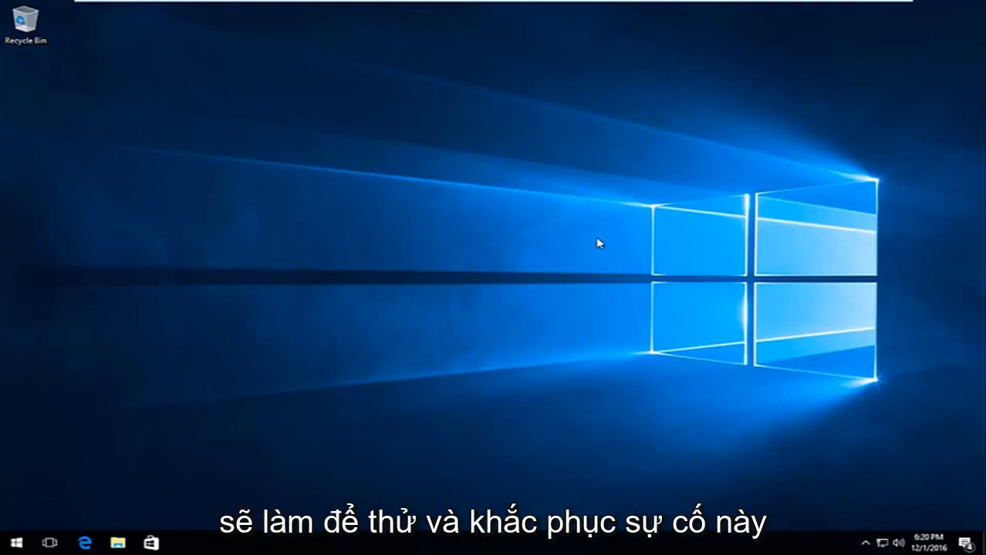
mouse_move(176, 432)
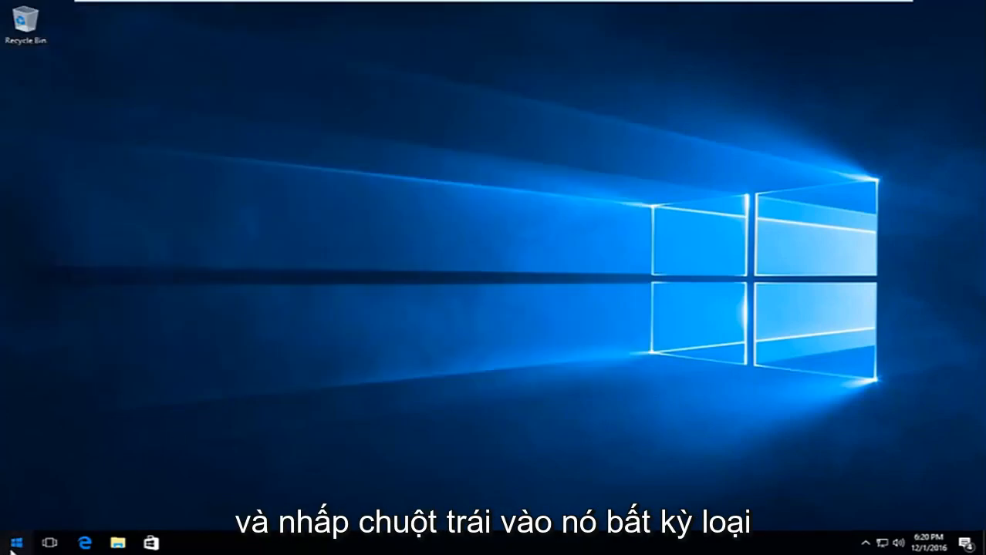
Search the Start menu for 'computer' and launch This PC.
left_click(15, 543)
type("computer")
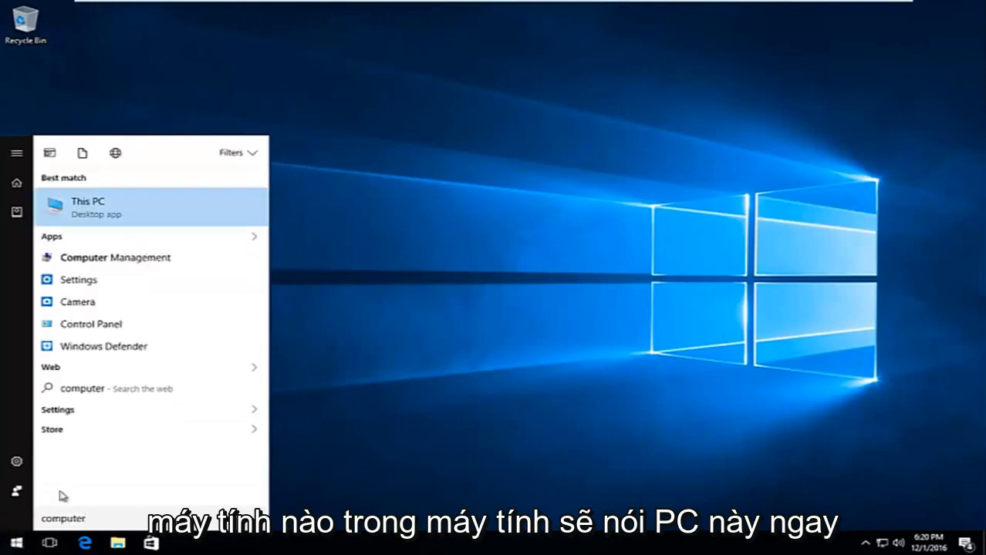
mouse_move(83, 224)
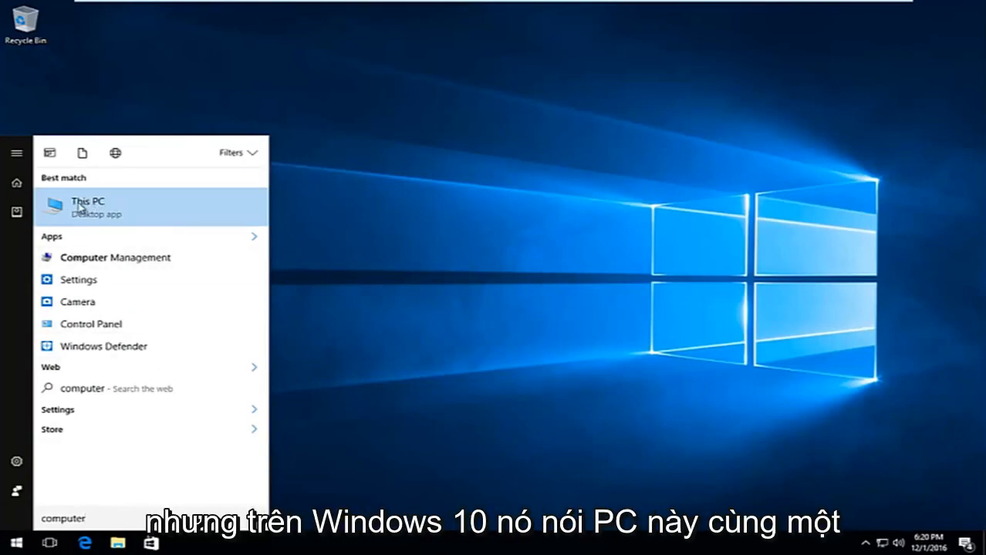
left_click(87, 207)
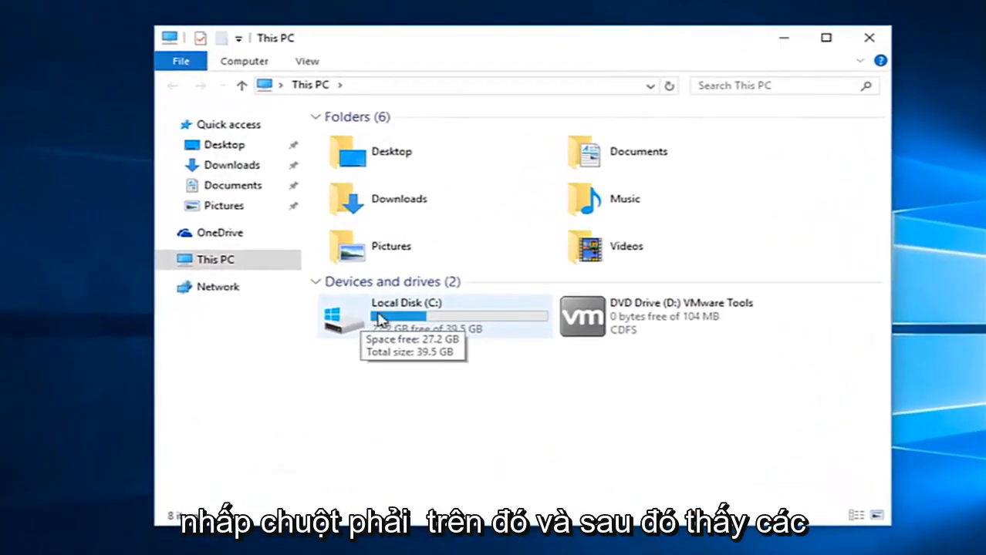
Reach the Security permissions editor of Local Disk (C:) through its Properties dialog.
right_click(378, 316)
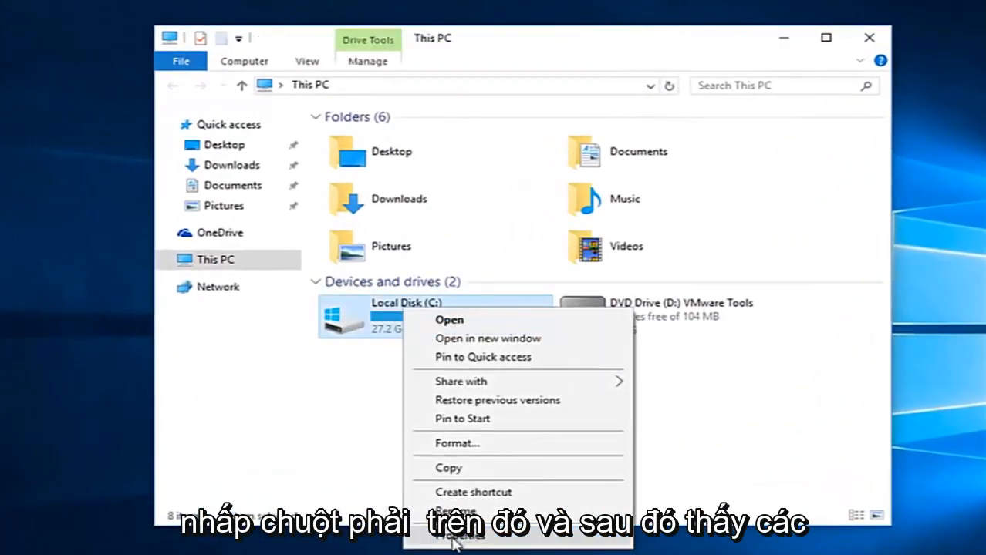
left_click(458, 532)
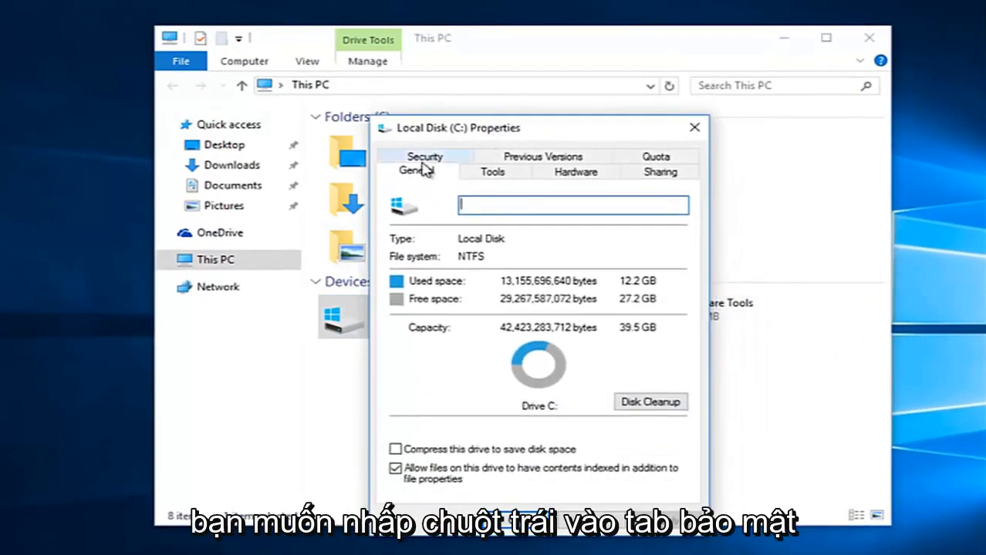
left_click(424, 155)
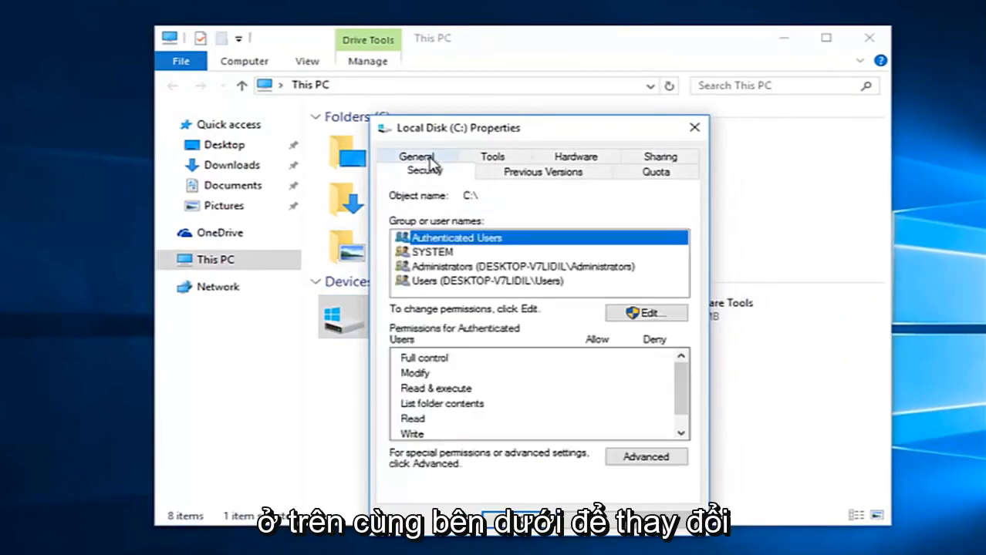
mouse_move(419, 312)
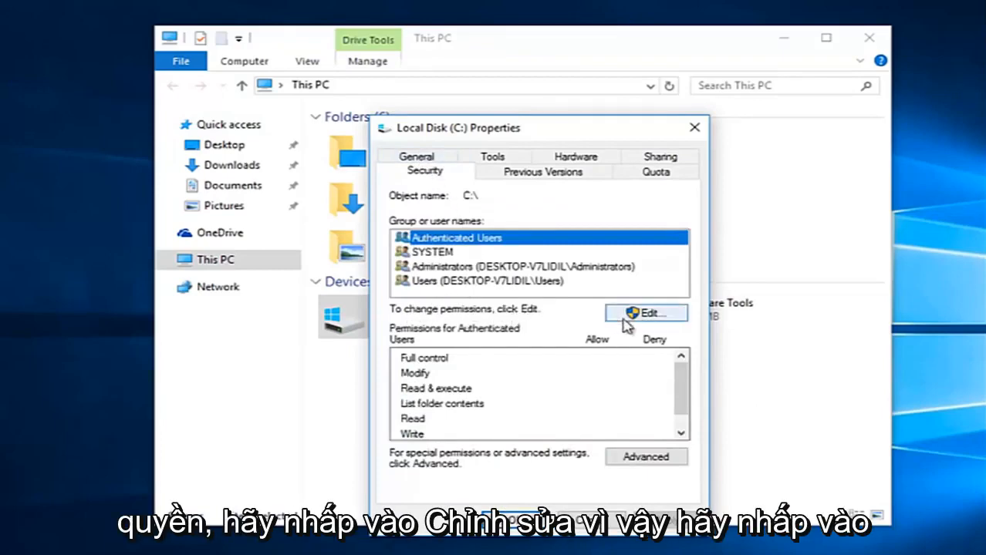
left_click(647, 313)
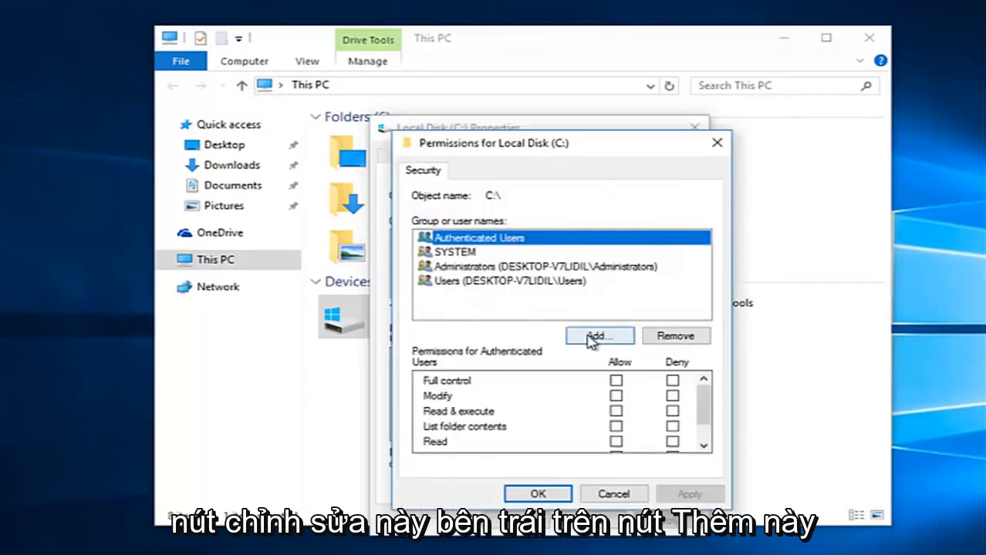
Add a user via Advanced search, list all accounts with Find Now and locate Everyone.
left_click(599, 336)
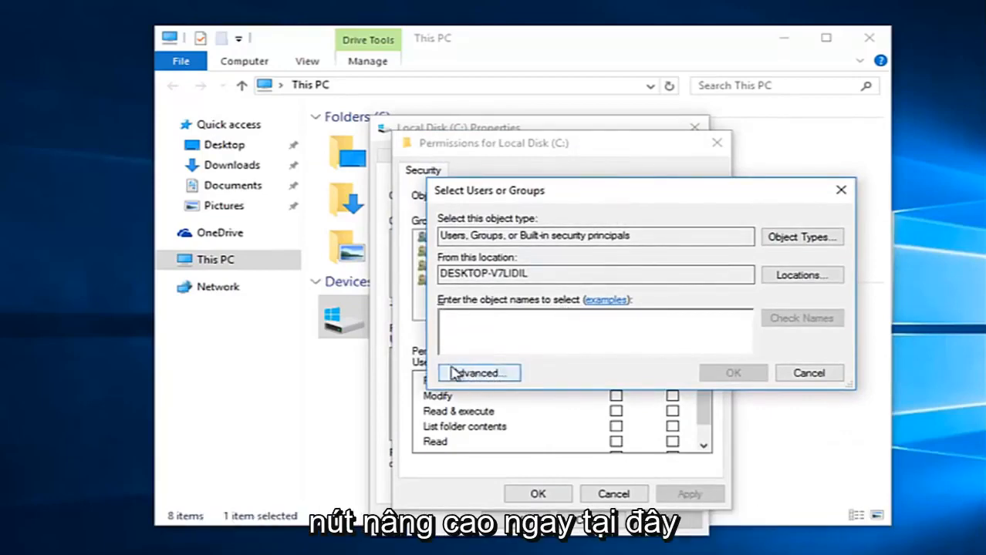
left_click(478, 372)
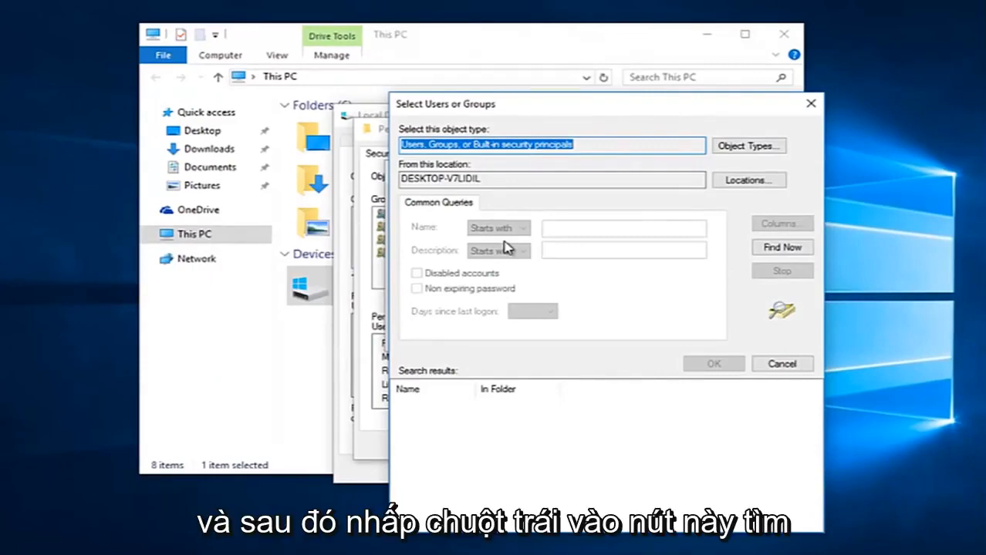
mouse_move(780, 247)
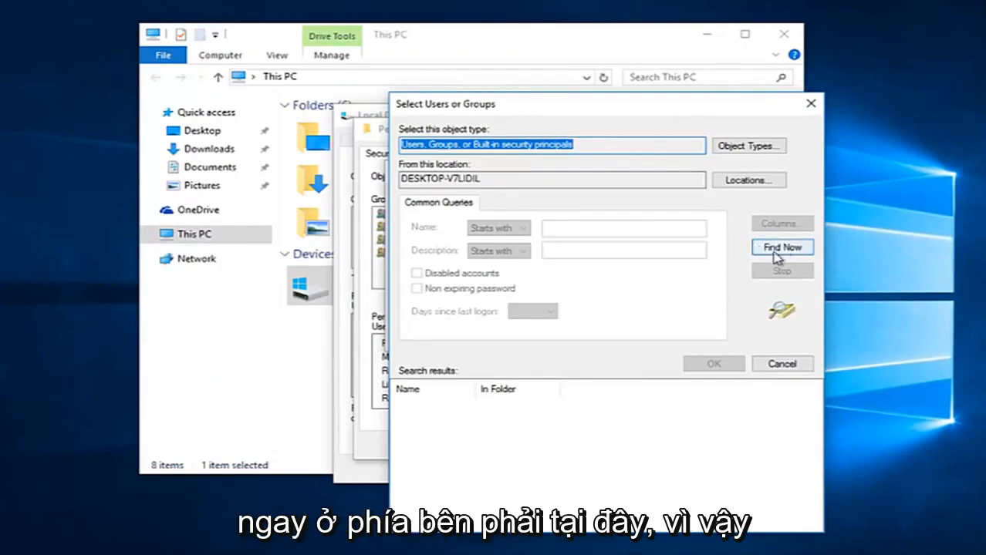
left_click(780, 247)
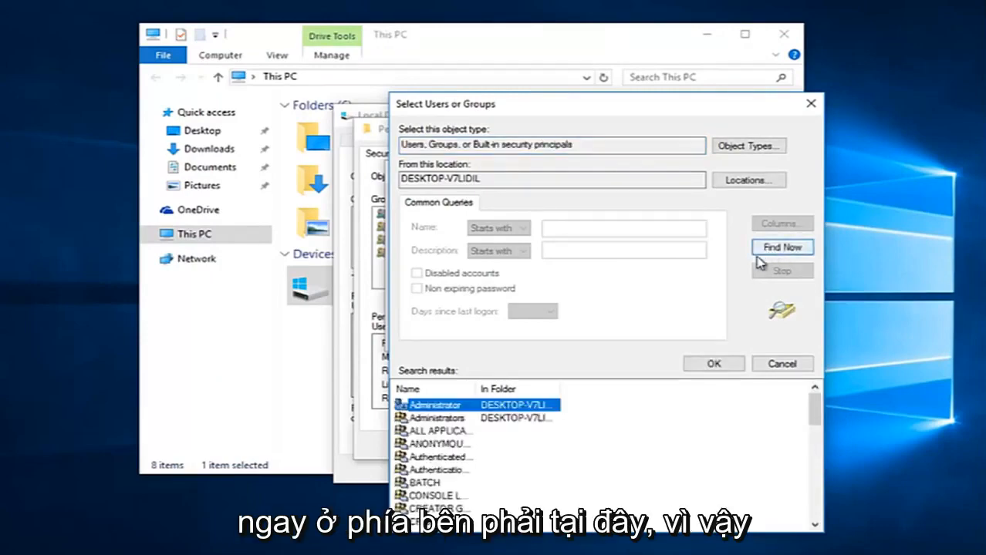
scroll("down", 3)
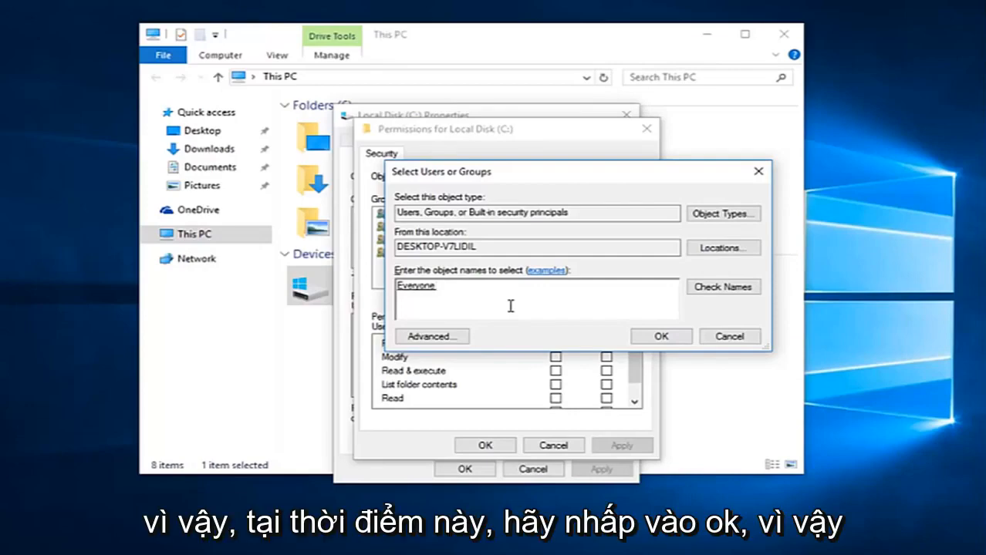
Confirm Everyone into the group list and allow it Full control.
left_click(660, 336)
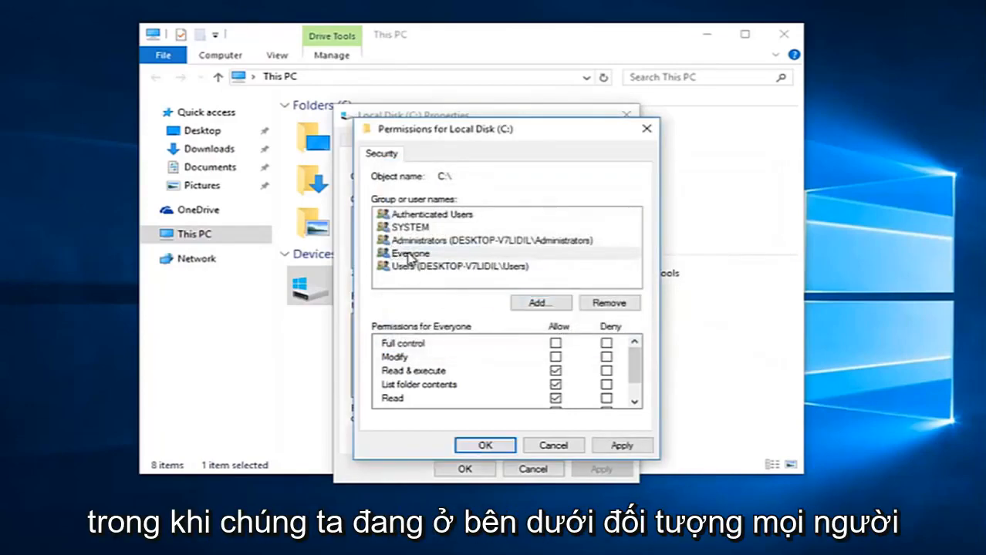
left_click(411, 252)
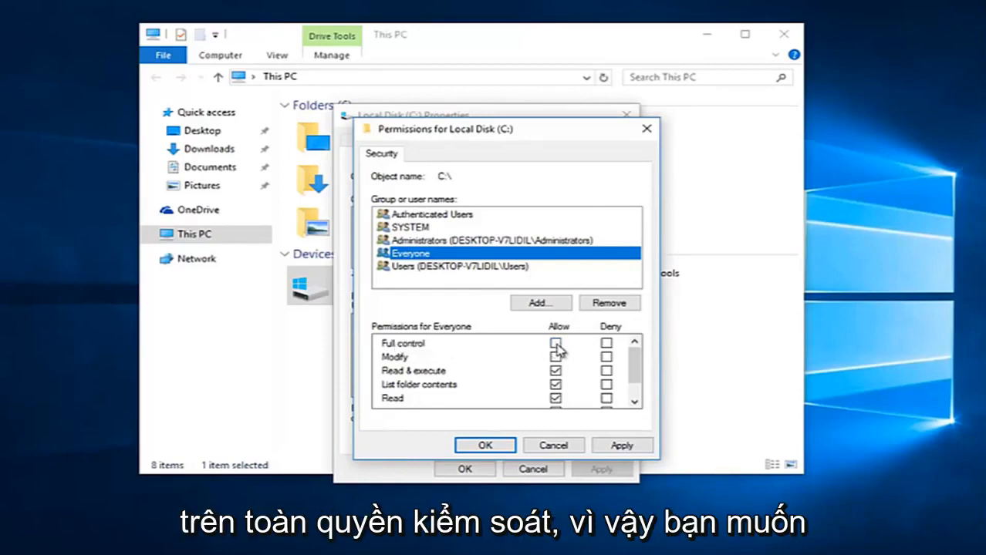
left_click(556, 343)
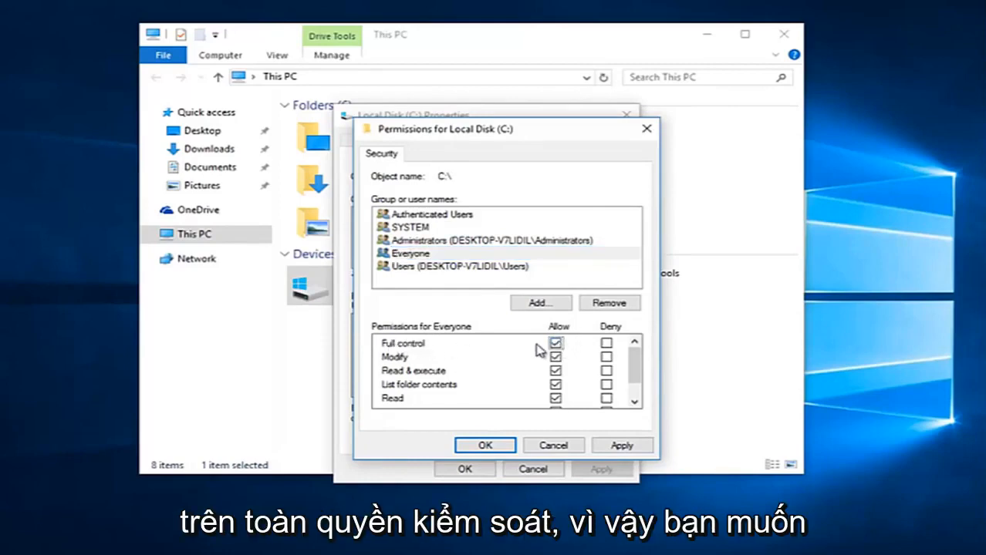
mouse_move(444, 346)
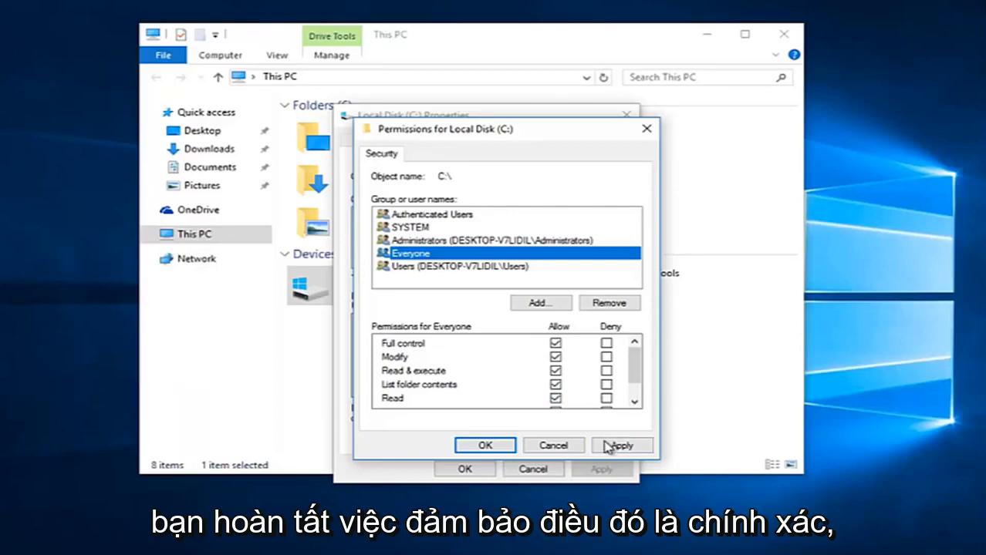
Apply the permissions, accept the startup-disk warning and close all dialogs back to This PC.
left_click(620, 444)
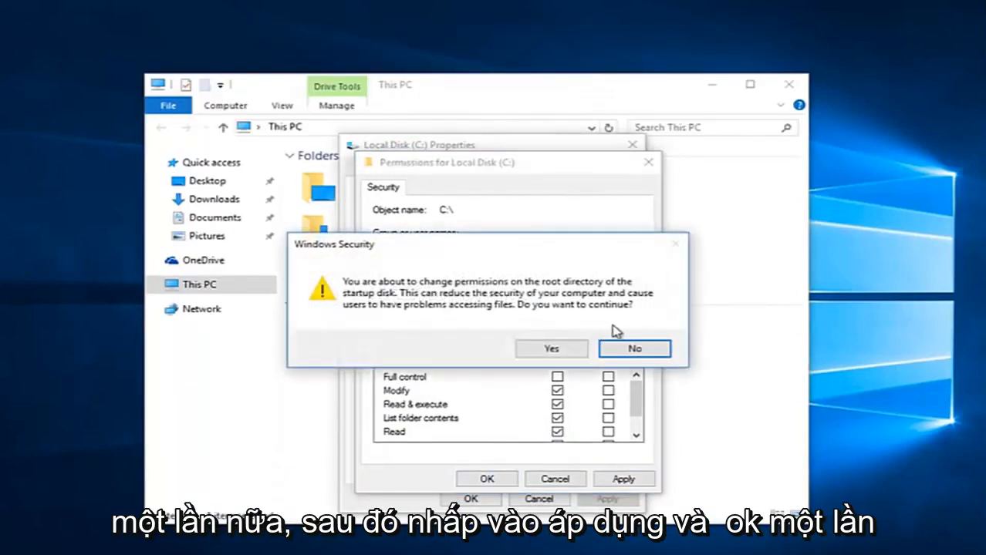
left_click(550, 349)
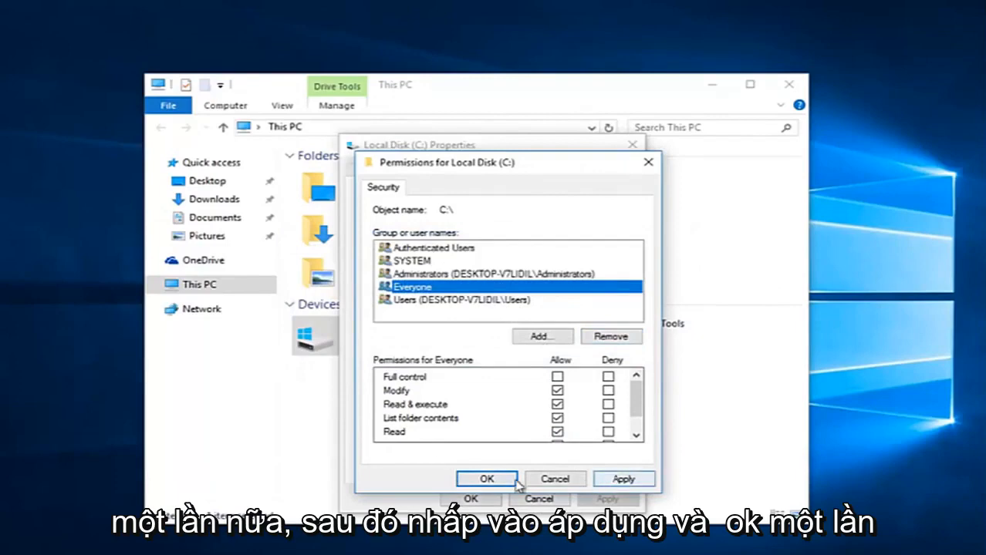
left_click(486, 479)
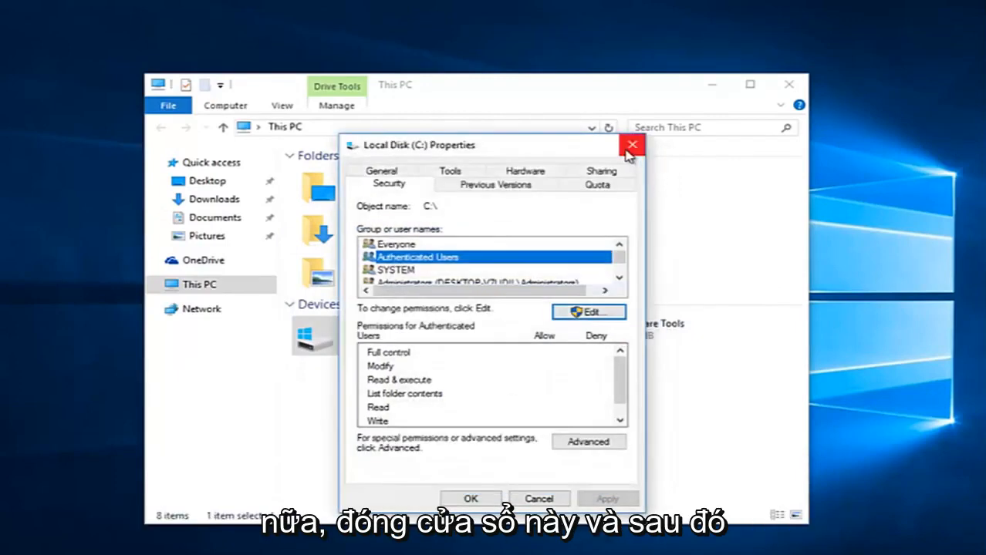
left_click(632, 145)
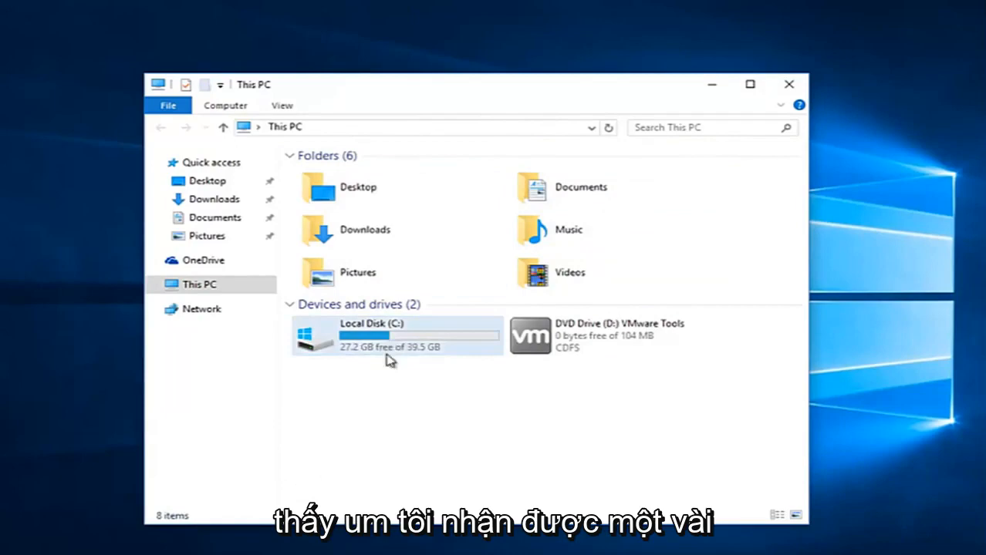
mouse_move(362, 335)
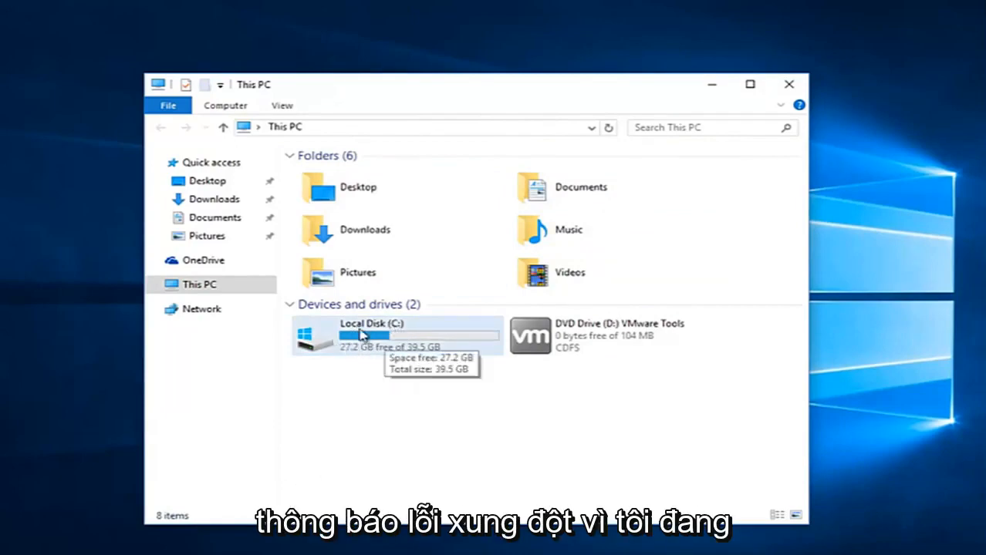
mouse_move(370, 349)
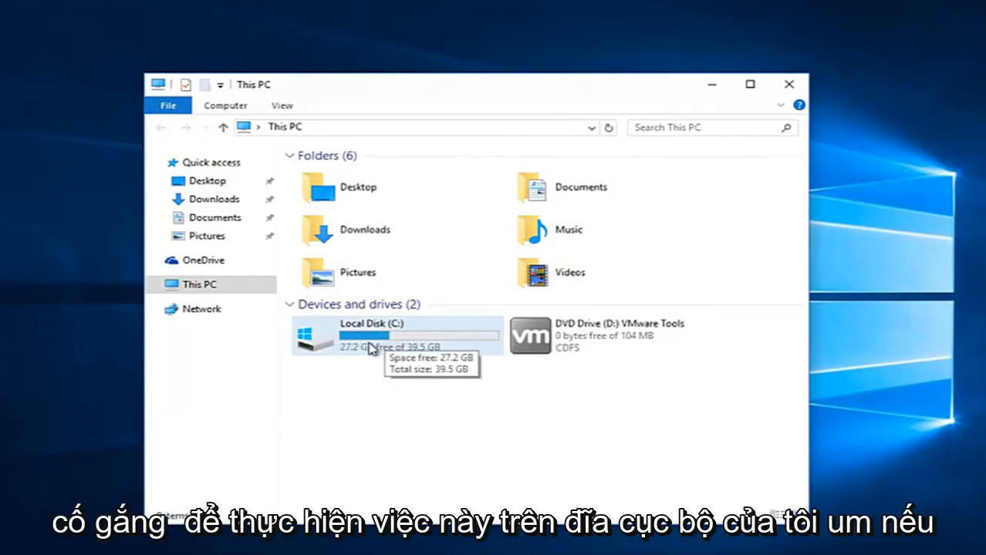
mouse_move(395, 368)
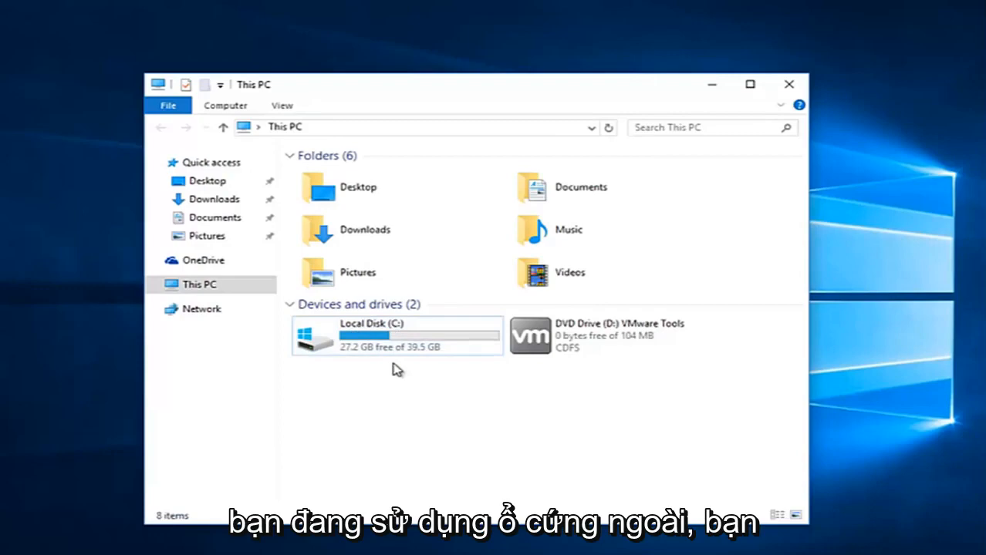